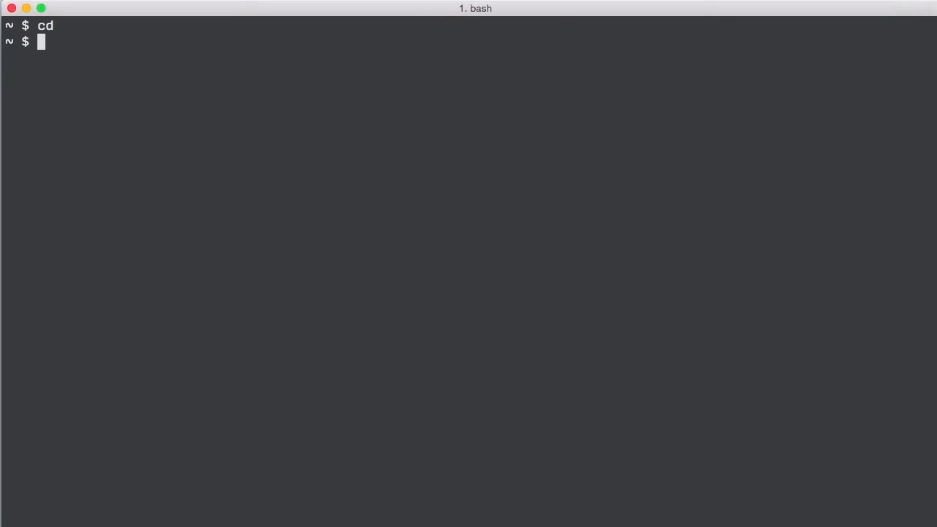
List the home folder contents, from Applications and Desktop through node_modules and testing.
type("ls")
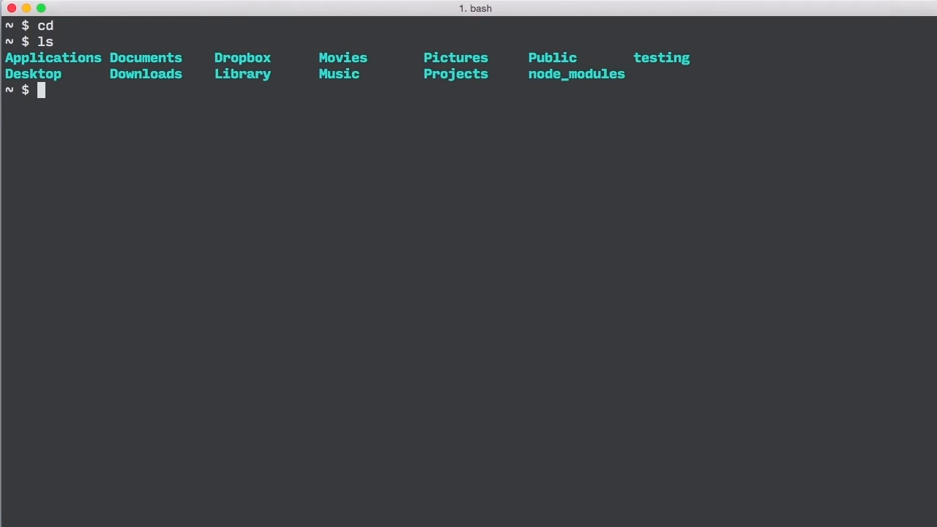
type("mkdir")
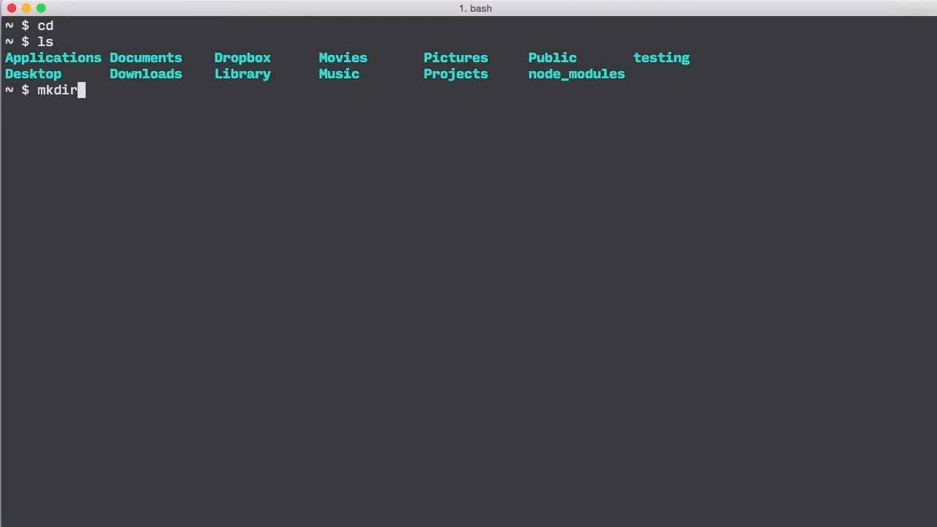
Create the Sites folder with mkdir, then cd into Sites and confirm it is empty.
type("Sites")
type("ls")
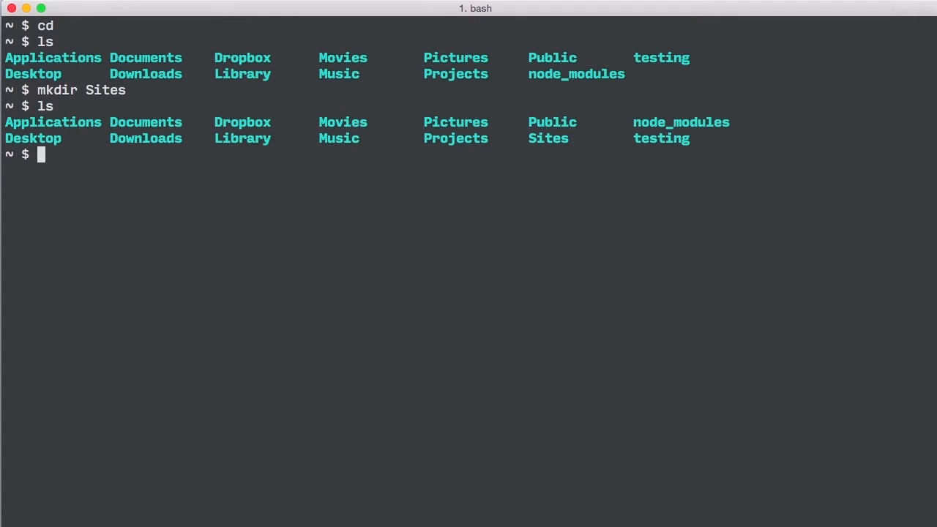
type("cd S")
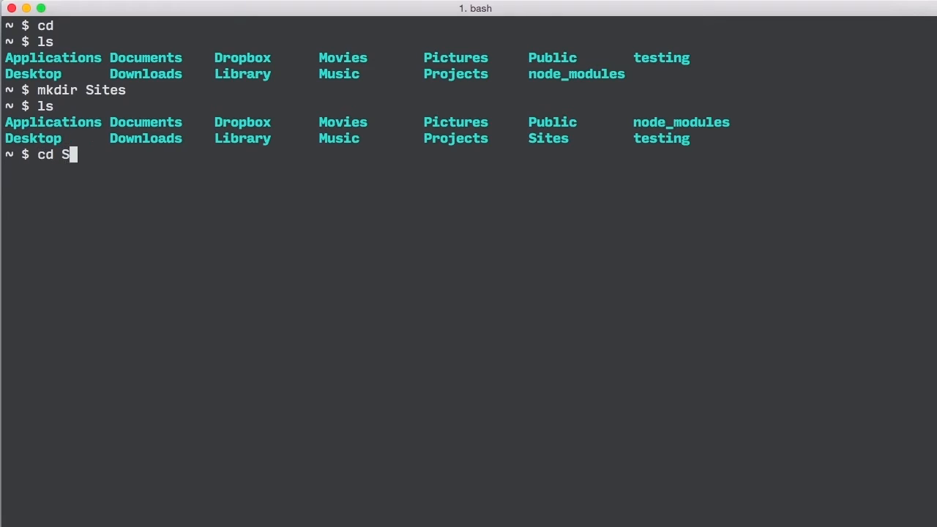
key("Return")
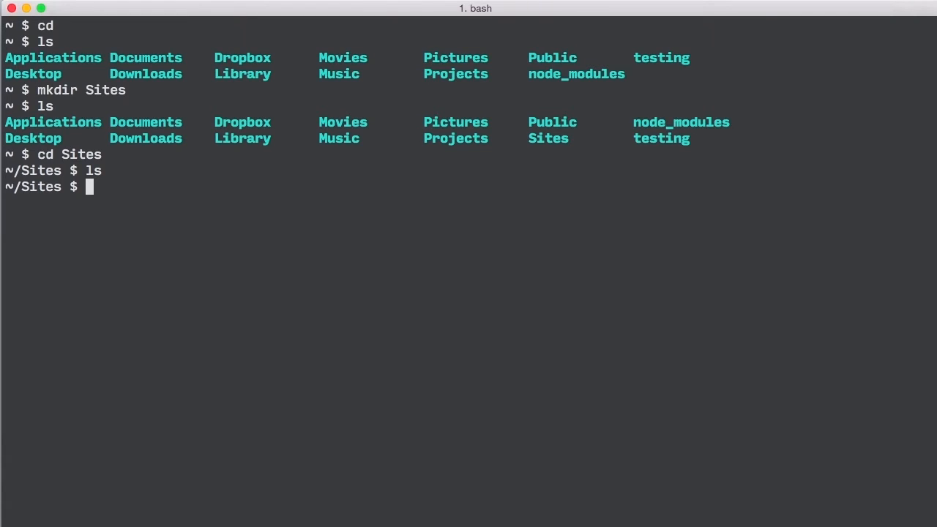
Create sample-dir inside Sites and move into it with one chained command.
type("mkdir")
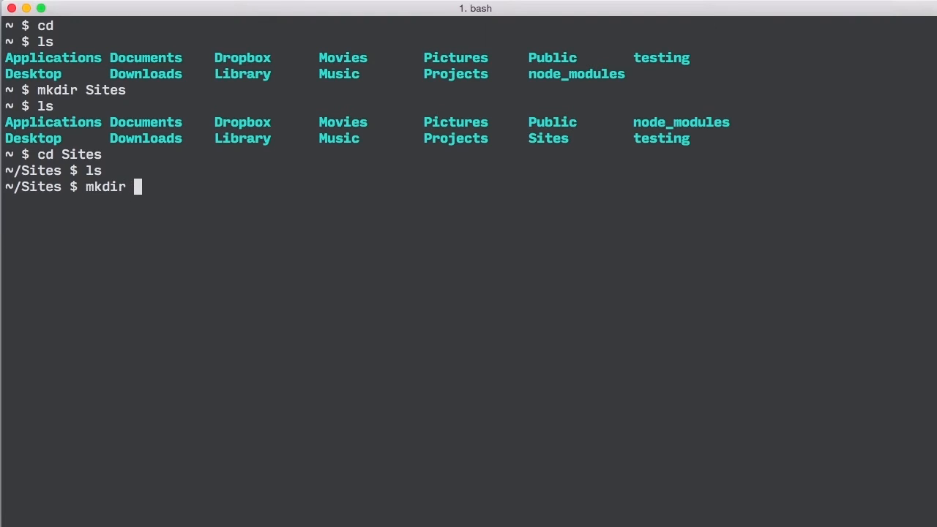
type("sample-dir &")
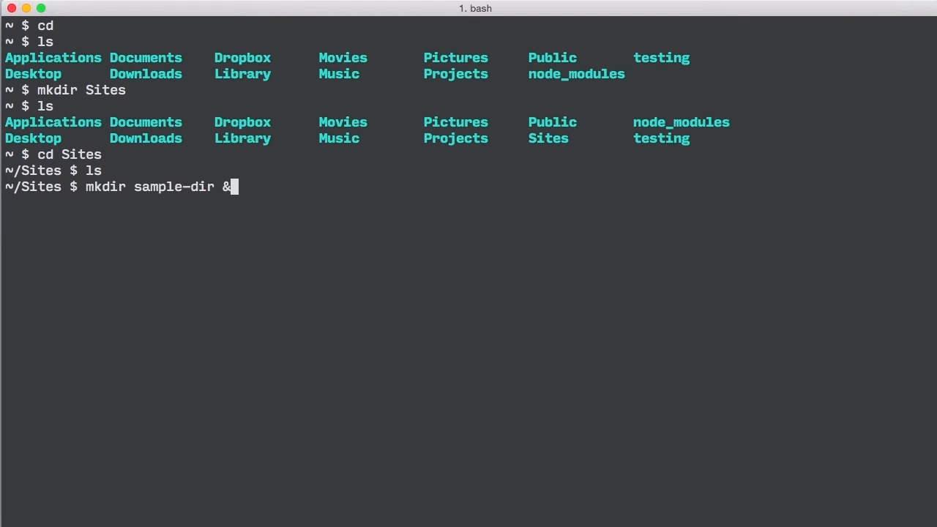
type("& cd sample-d")
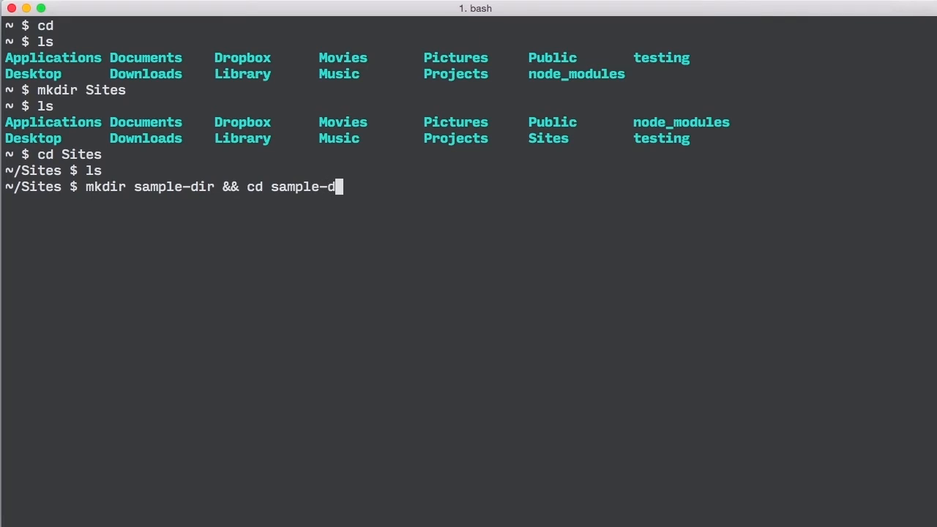
type("ir")
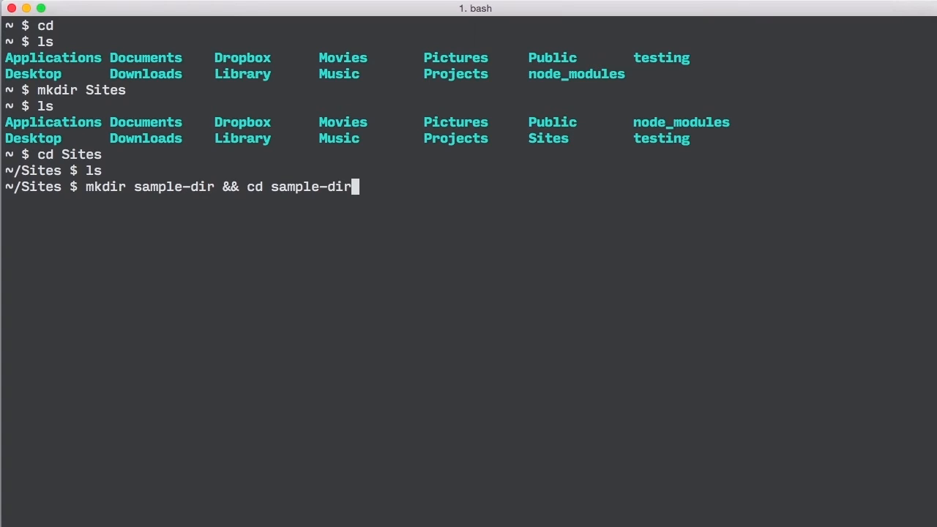
key("Return")
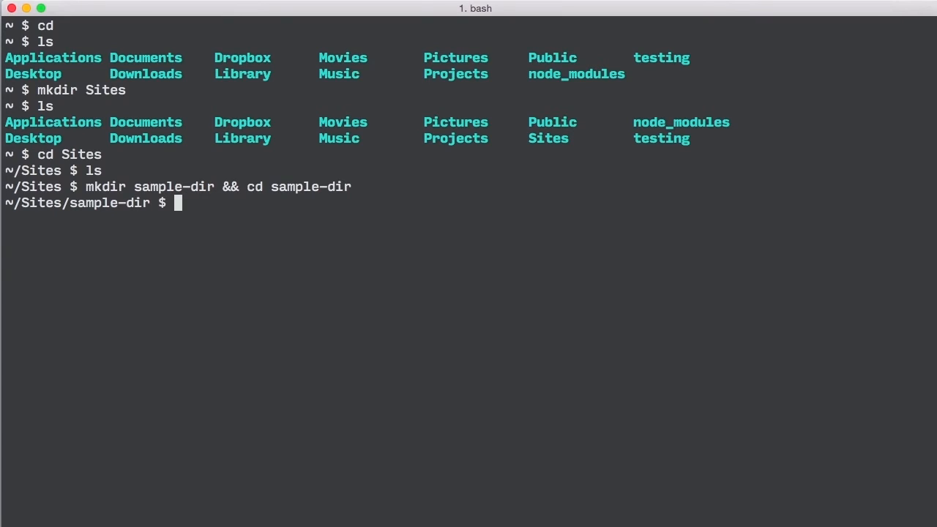
Print the working directory path to confirm the shell is in sample-dir.
type("pw")
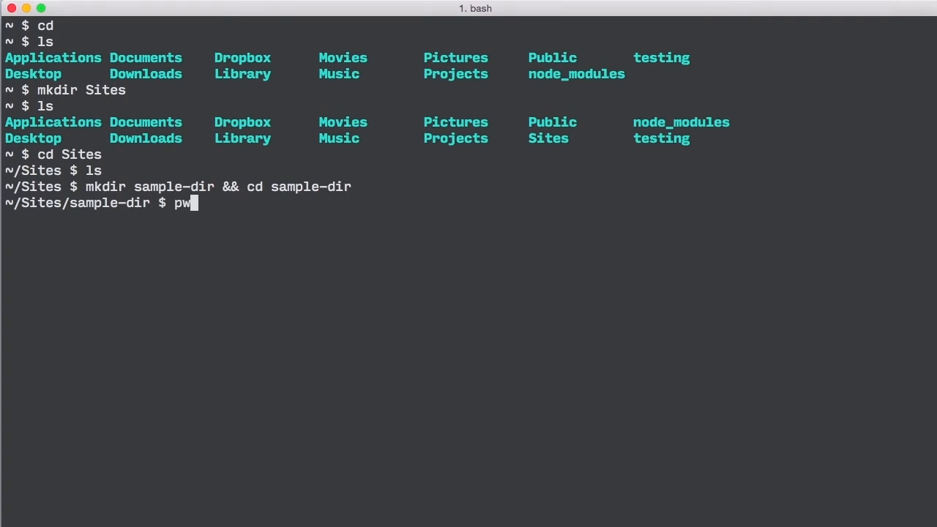
key("Return")
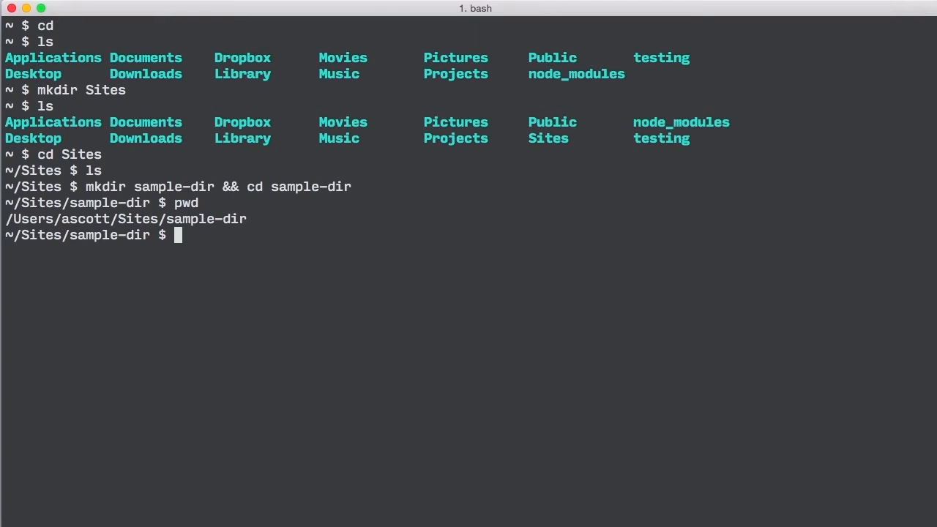
type("tou")
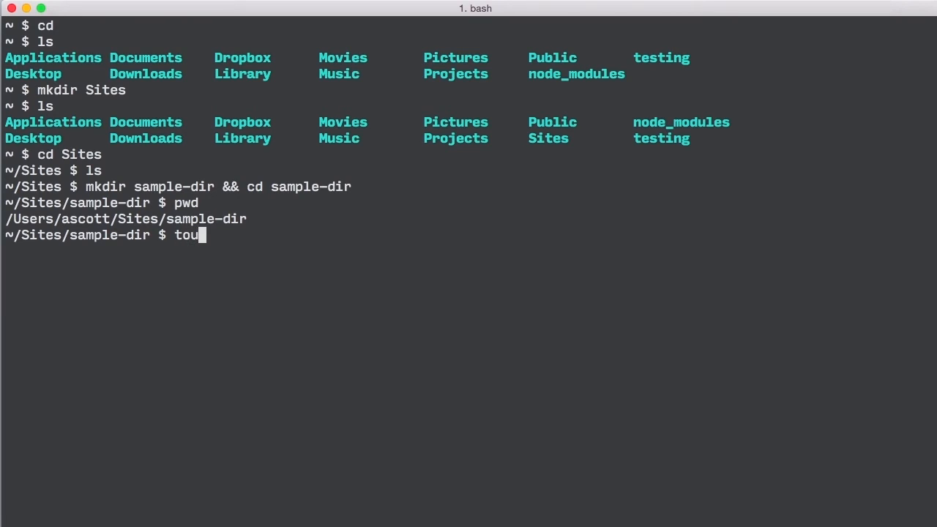
Create sample.txt with touch, list it, then remove it with rm.
type("ch")
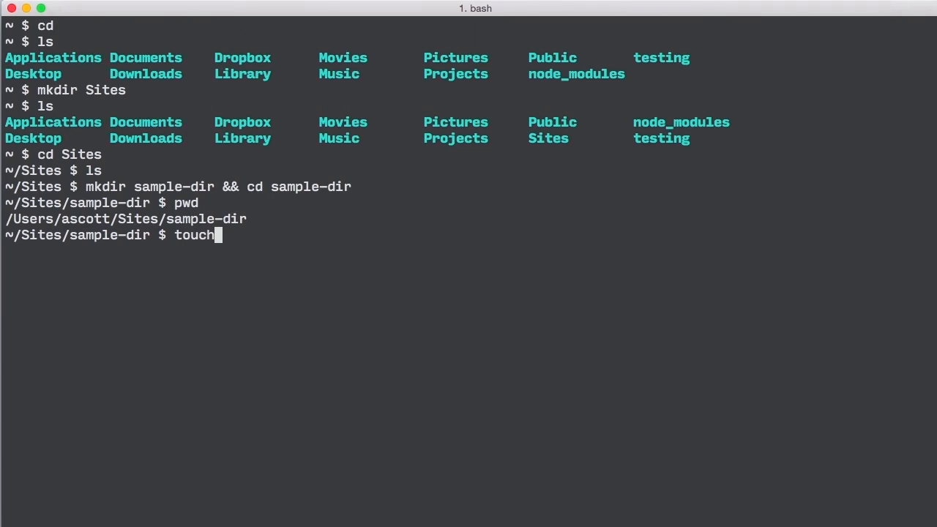
type("sample.txt")
type("ls")
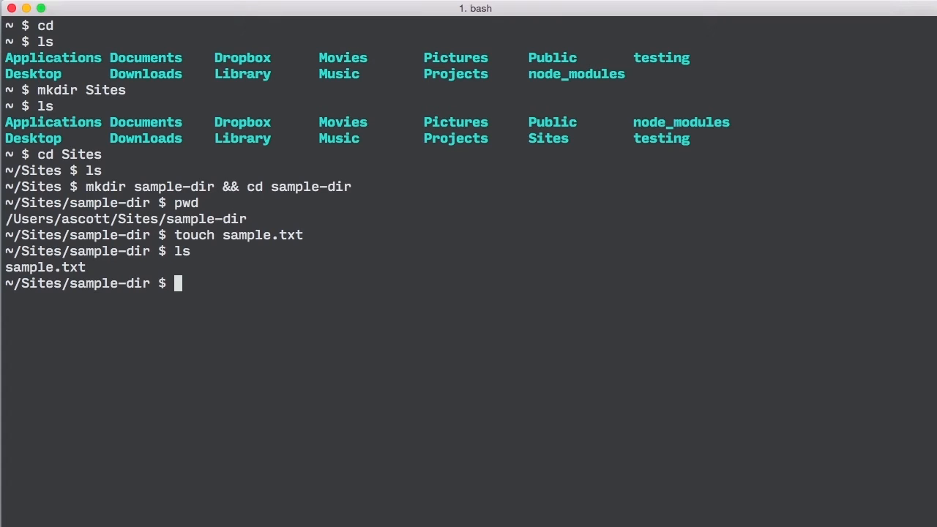
type("rm")
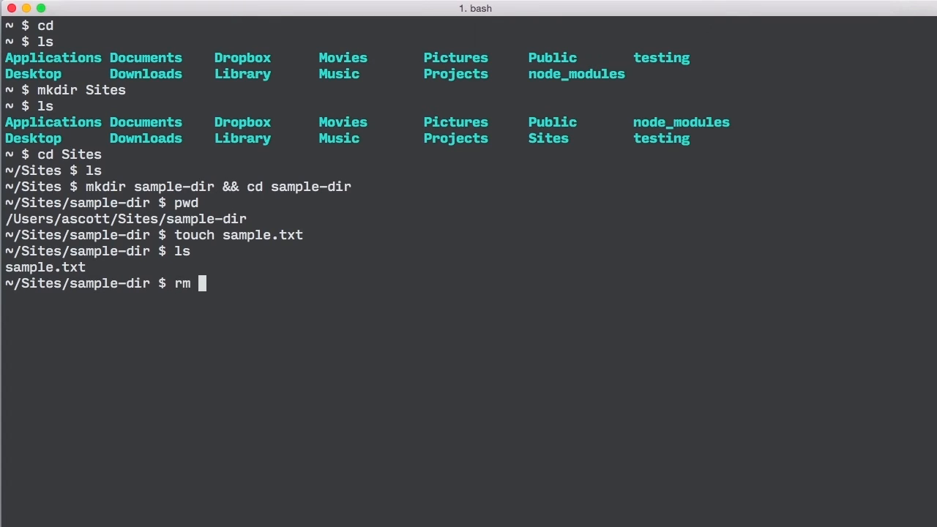
type("sample.txt")
type("ls")
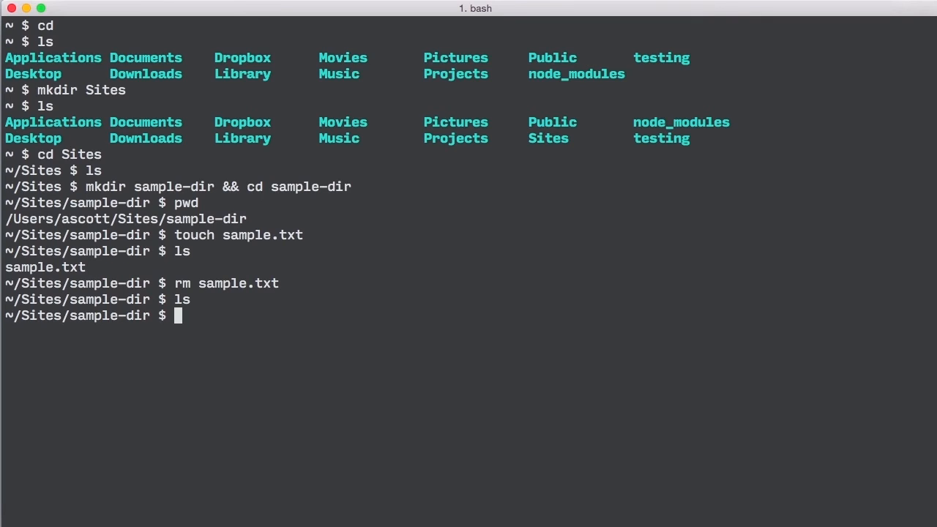
Move up to Sites, print the path, and list its contents.
type("cd ..")
type("pw")
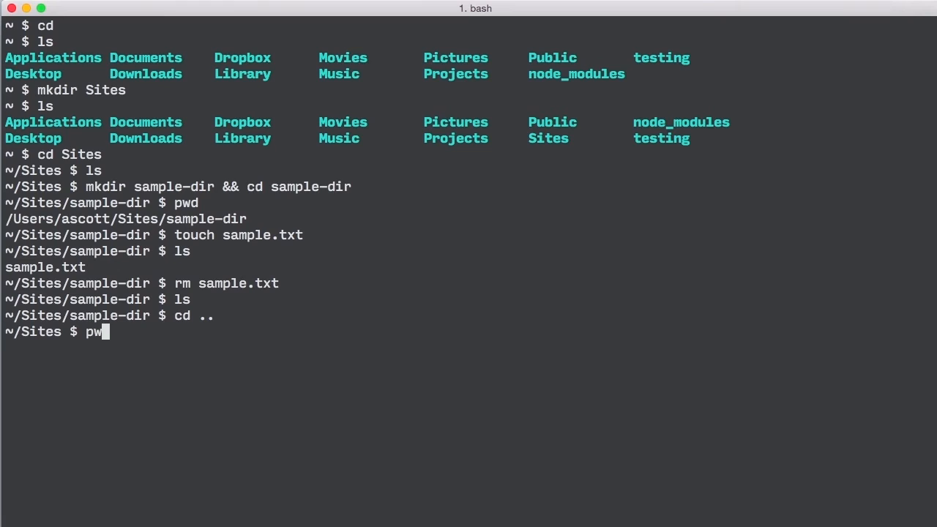
key("Return")
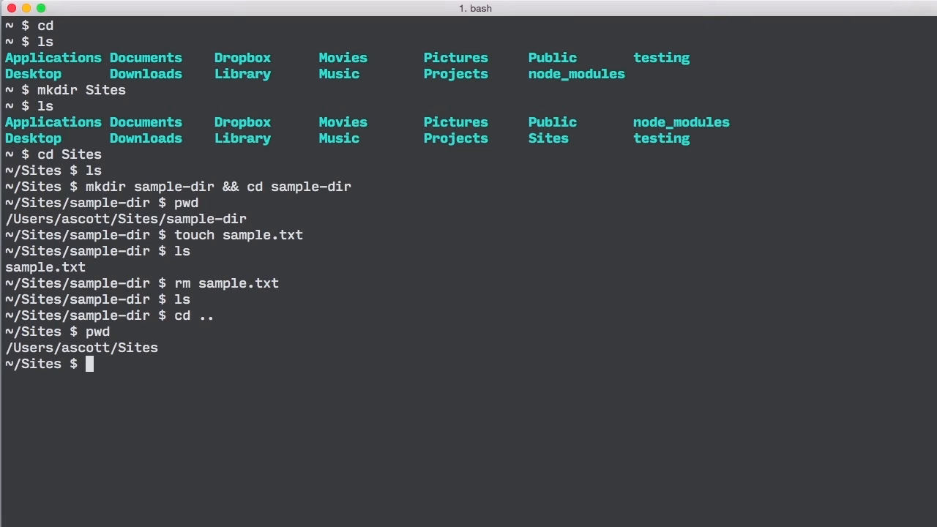
type("ls")
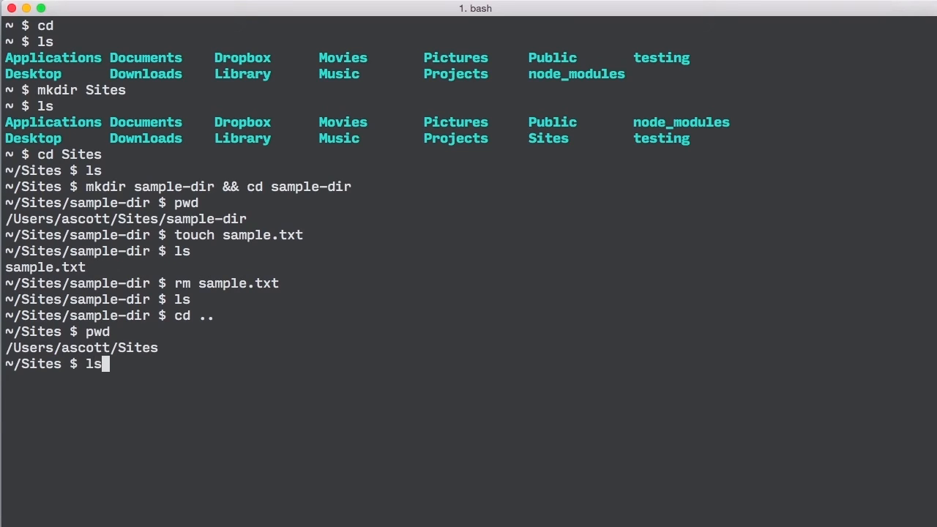
key("Return")
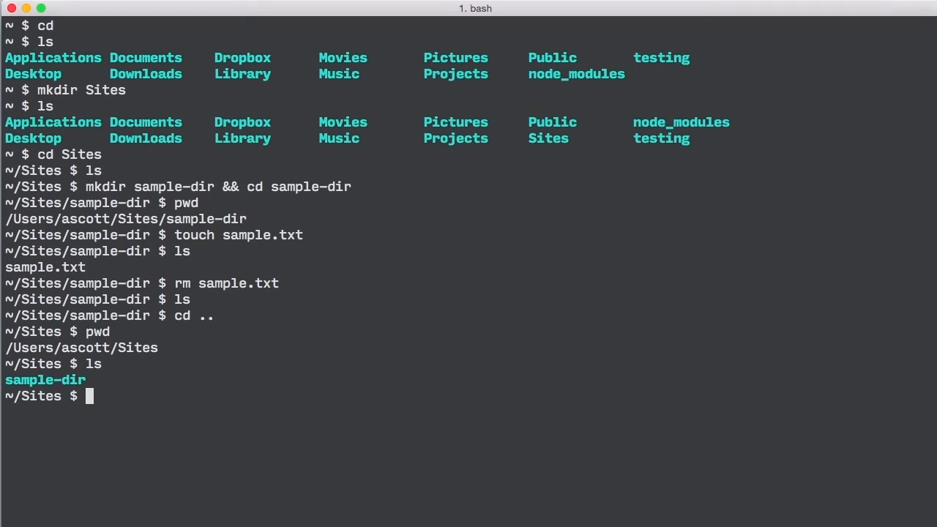
Delete sample-dir and everything inside it with rm -r.
type("rm")
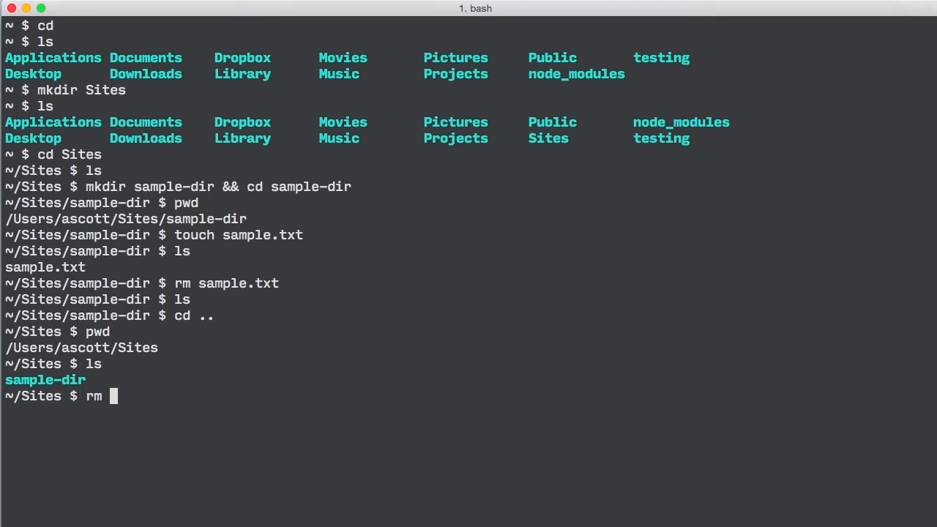
type("-r")
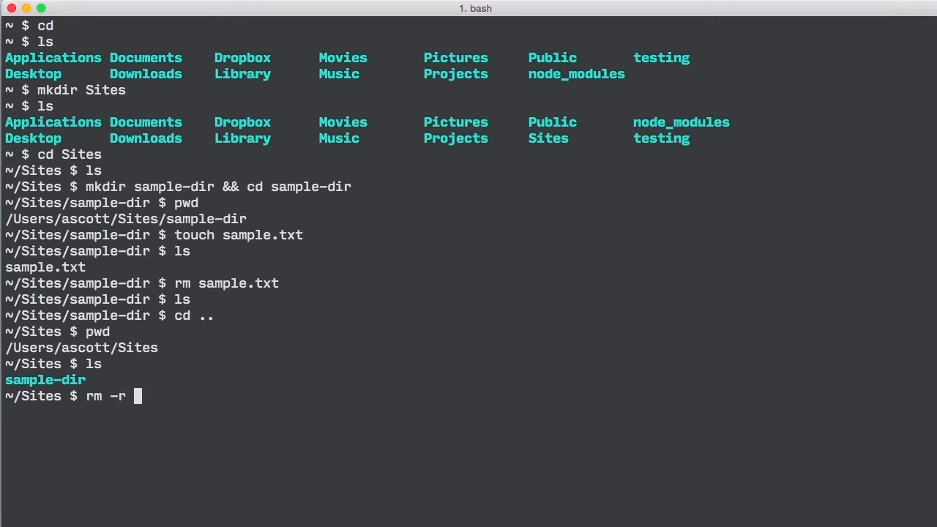
type("sample-dir")
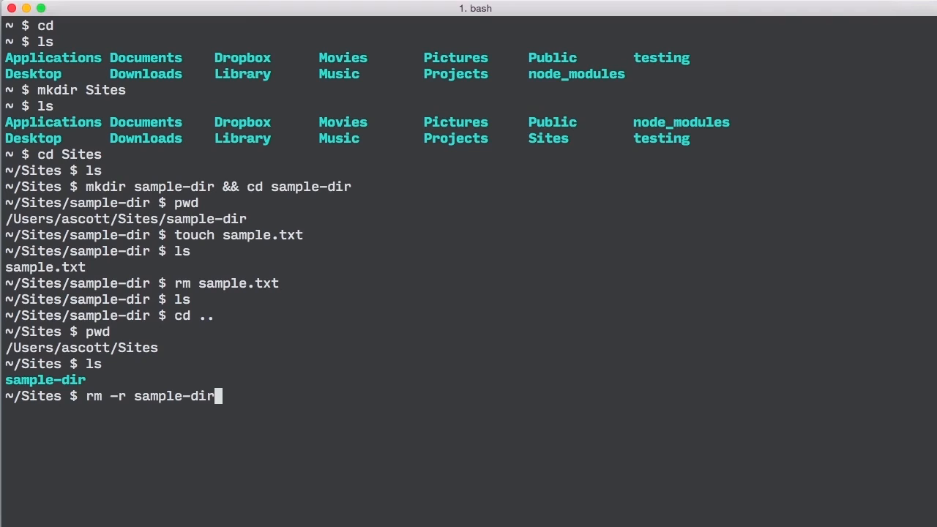
key("Return")
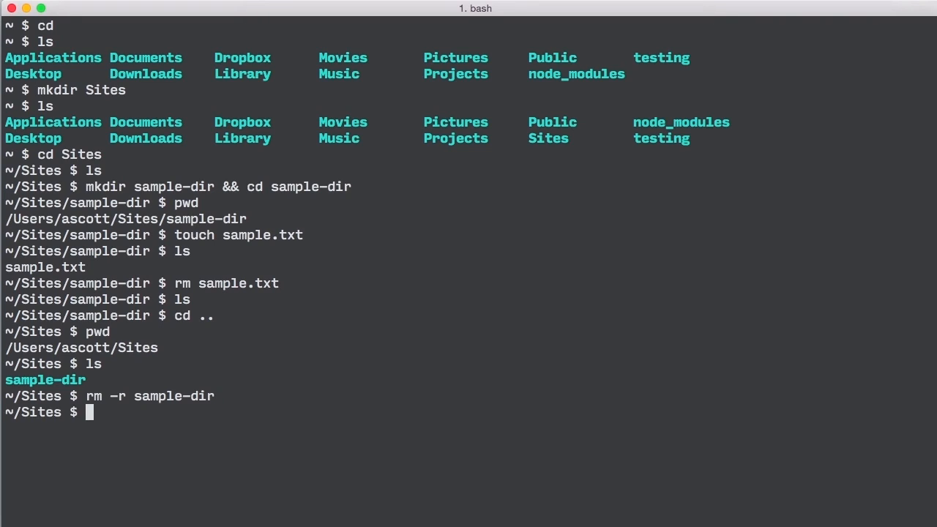